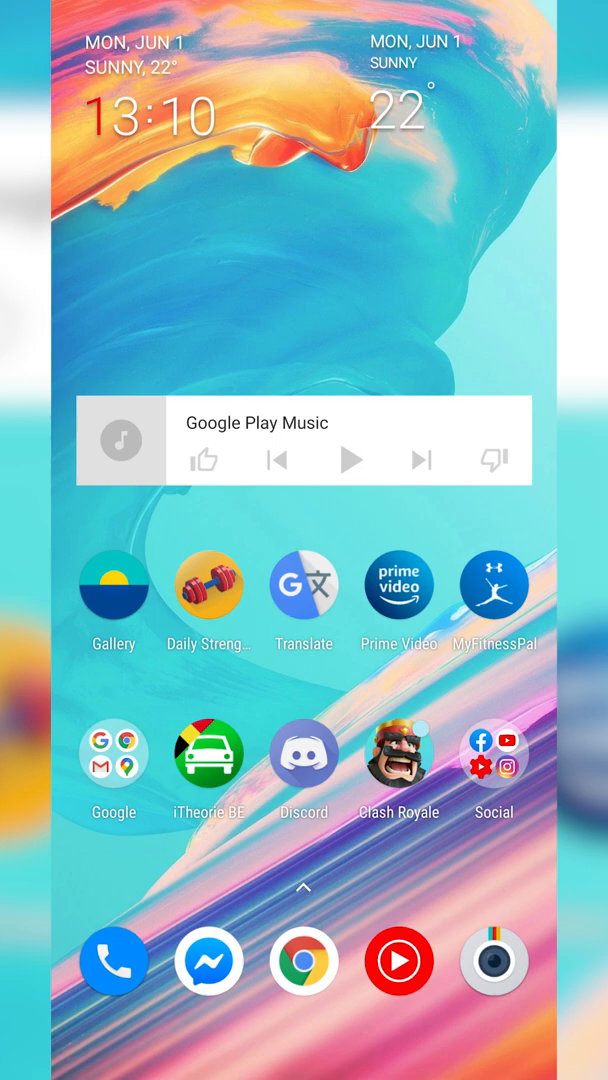
- Launch Chrome and enter 'google images' in the address bar without submitting
click(304, 960)
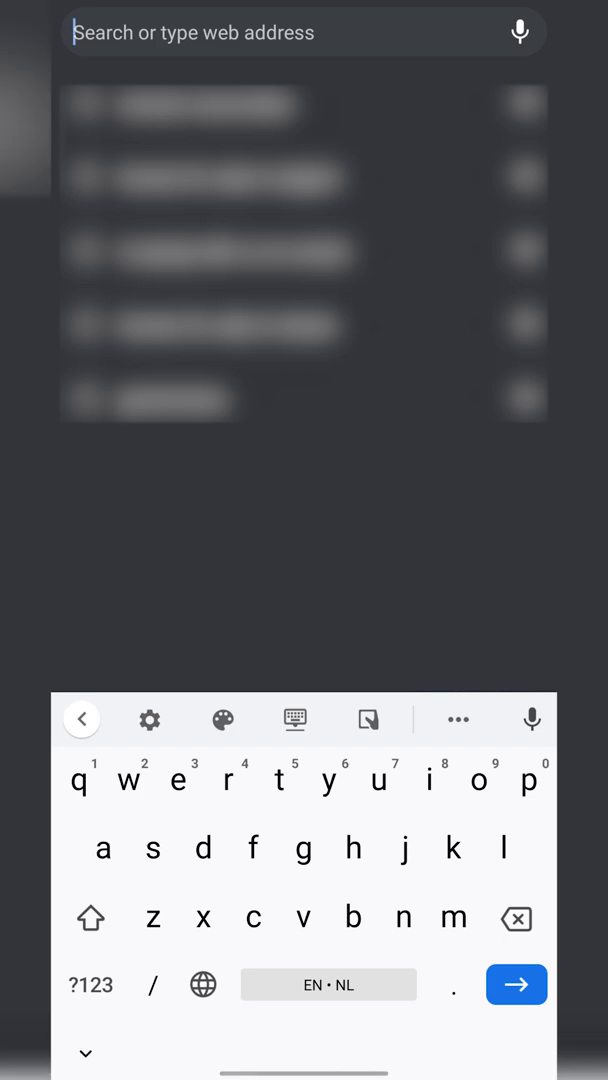
text(google images)
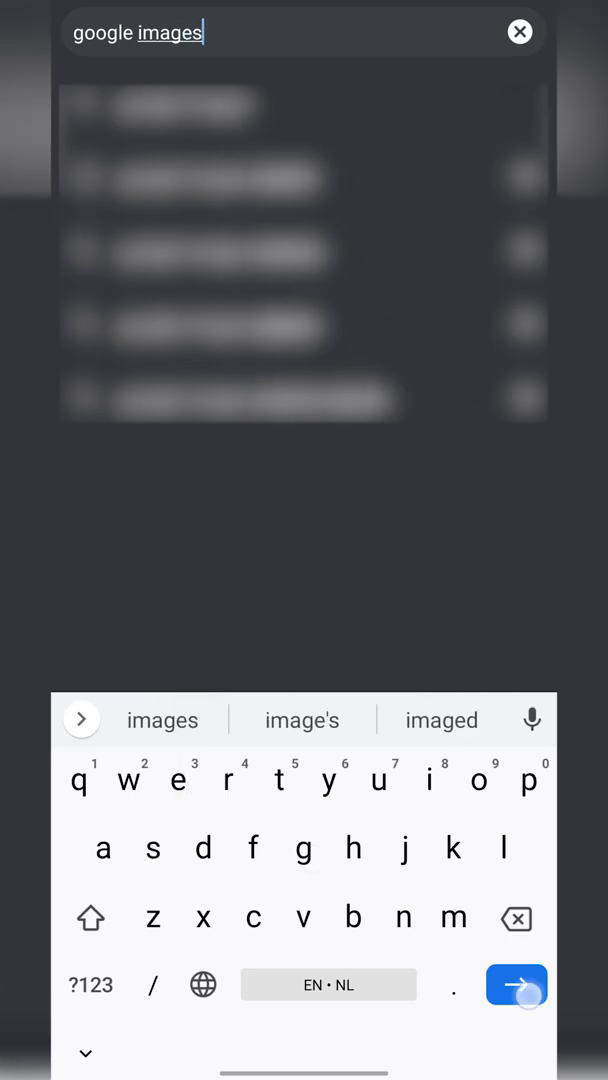
- Run the 'google images' search and filter results to the Images tab
click(516, 986)
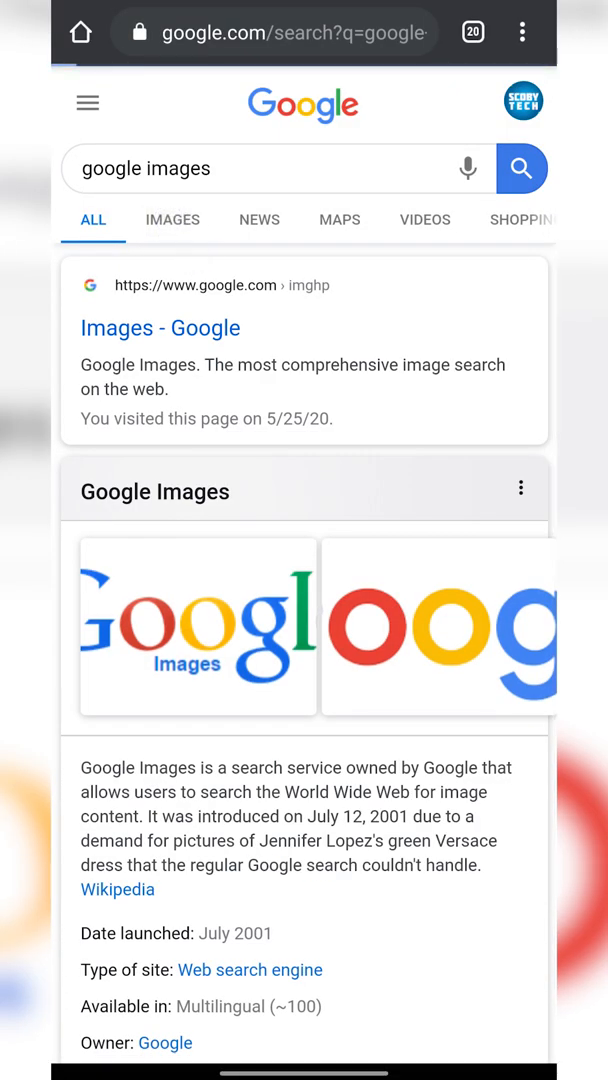
click(172, 220)
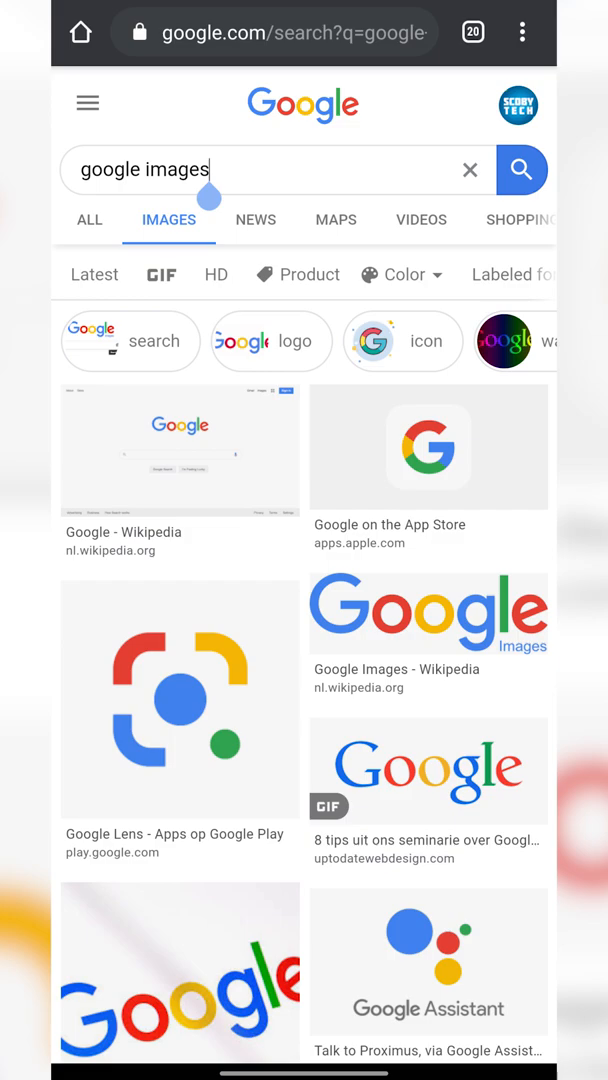
- Switch Google Images results to the Desktop site layout
click(520, 32)
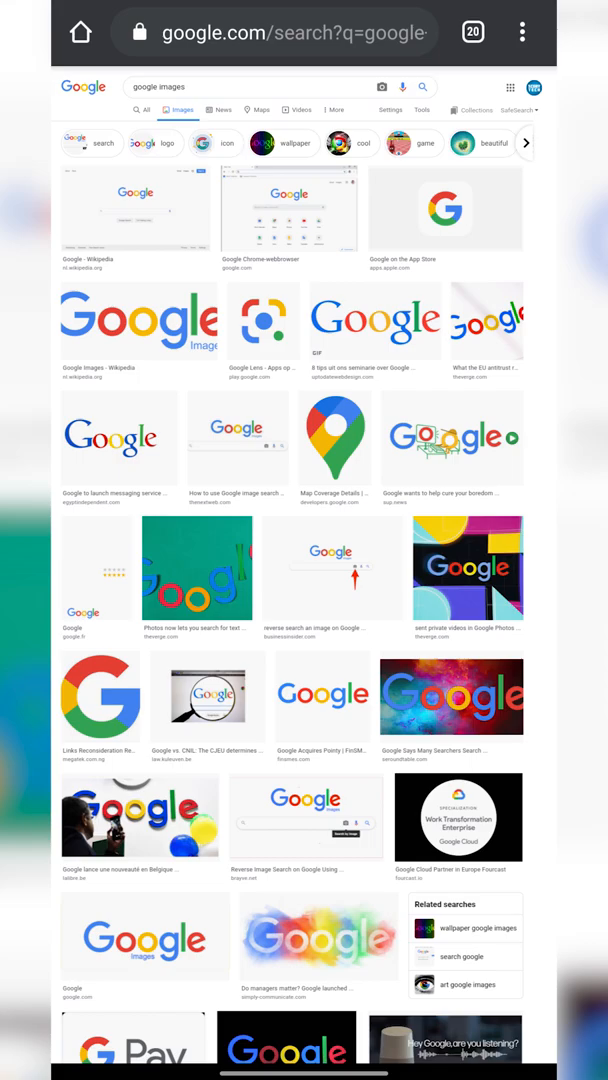
scroll(down, 3)
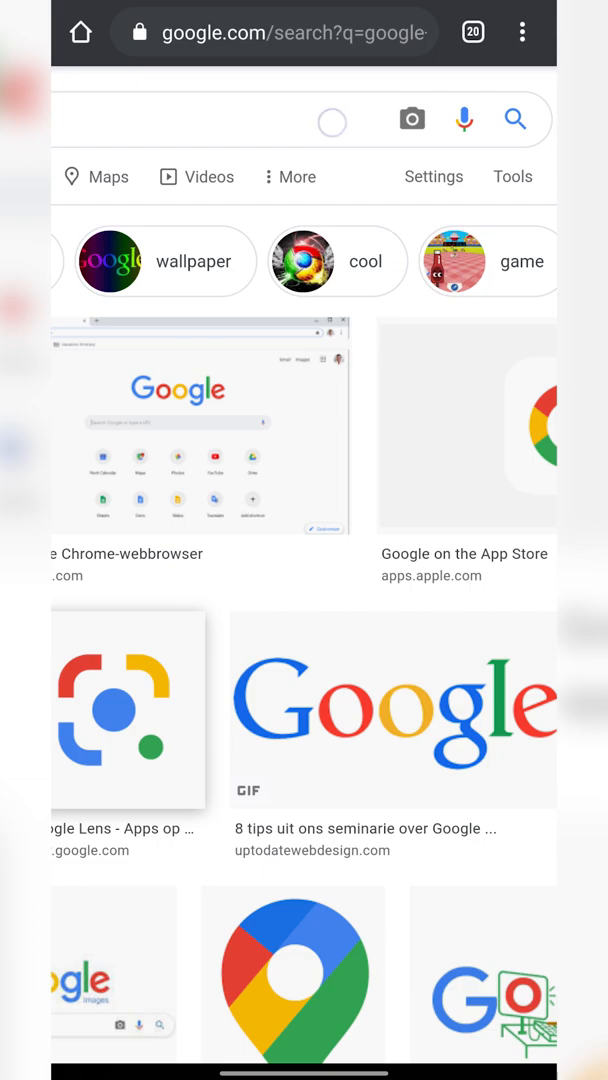
- Start Search by image in Upload mode and begin choosing a file from the phone
click(412, 120)
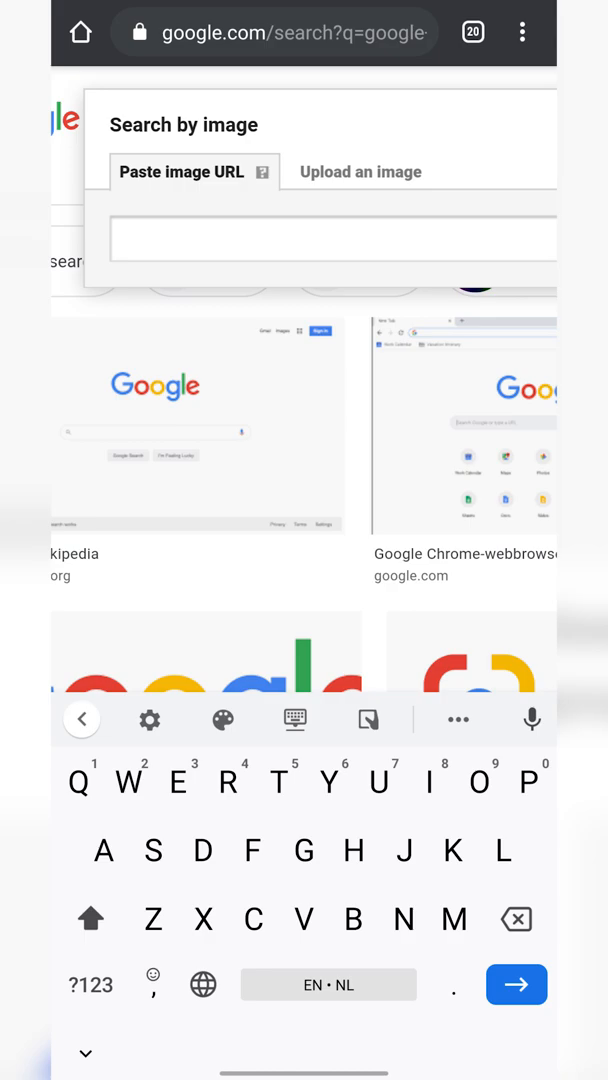
click(356, 172)
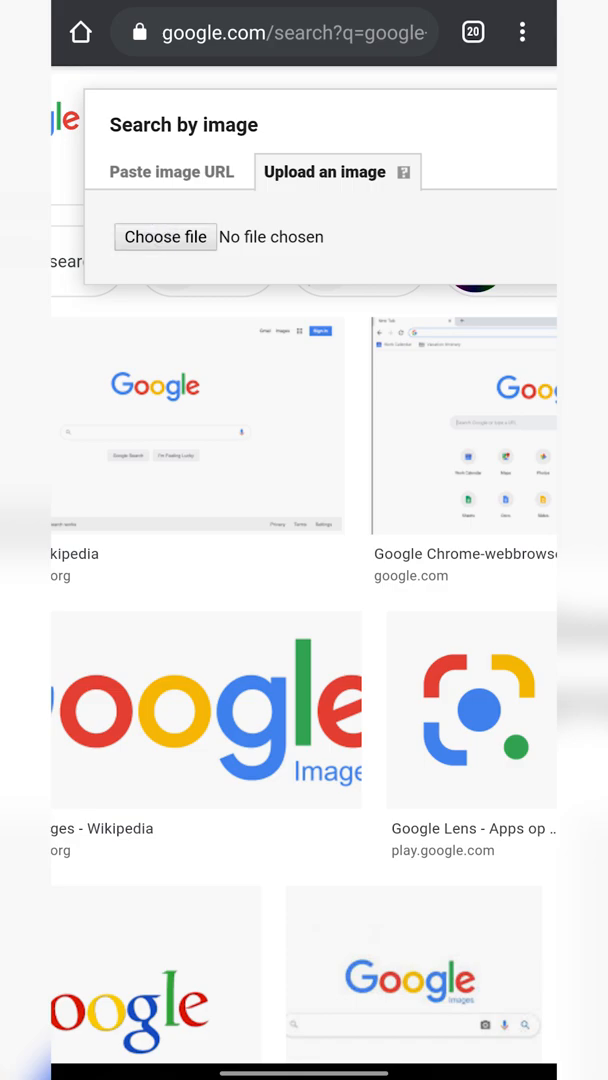
click(164, 236)
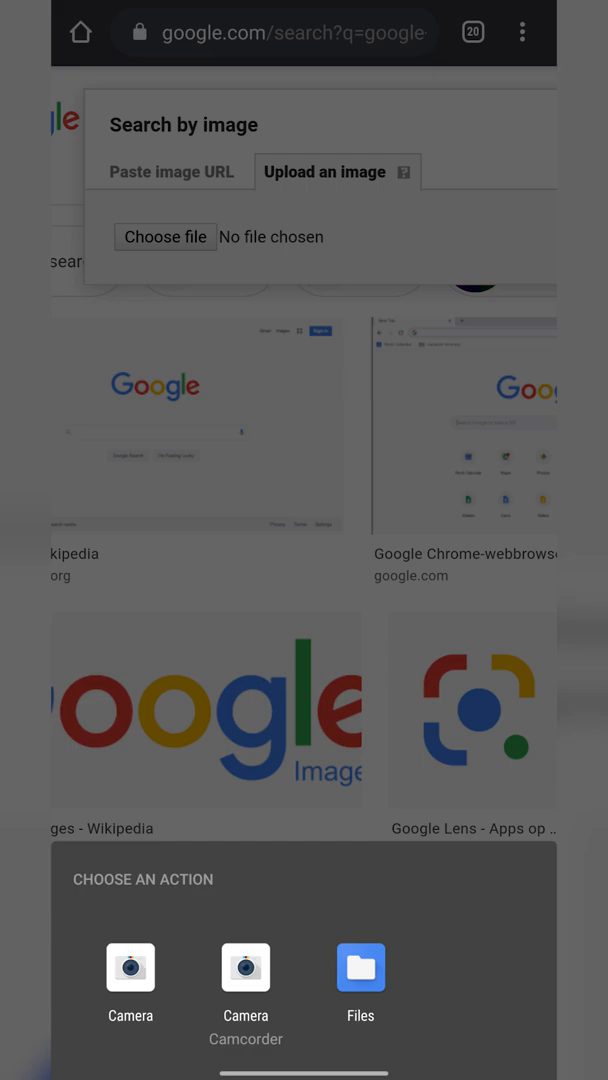
click(360, 968)
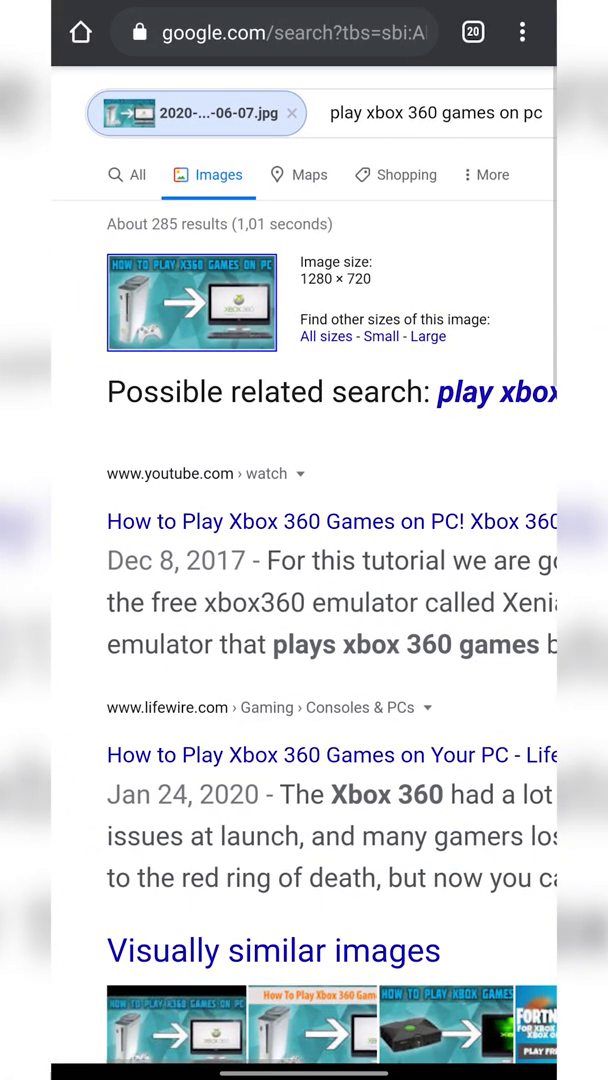
- Scroll across the reverse search results suggesting 'play xbox 360 games on pc'
scroll(right, 3)
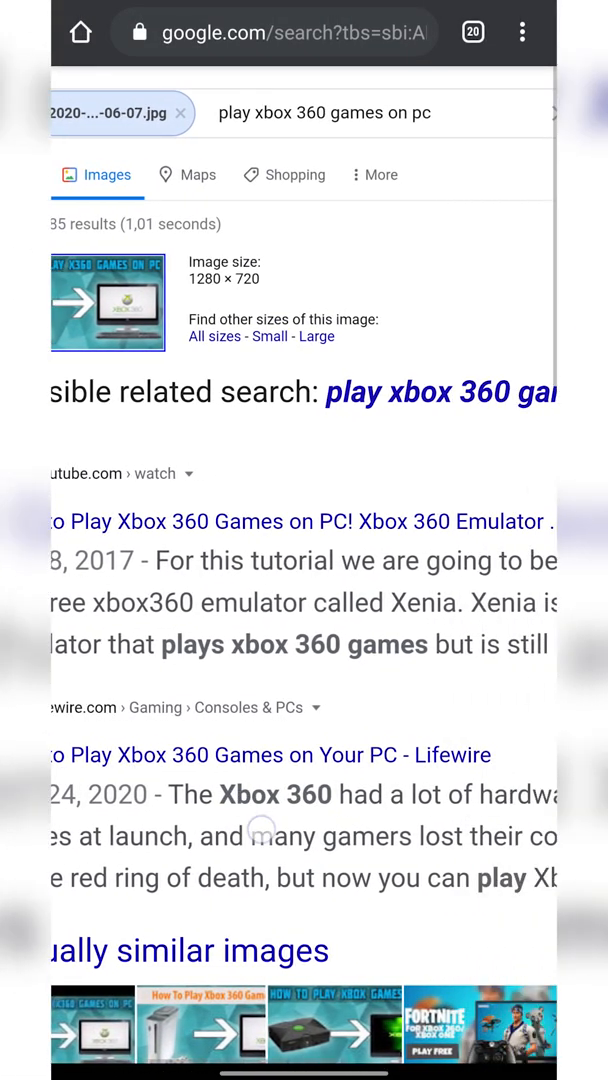